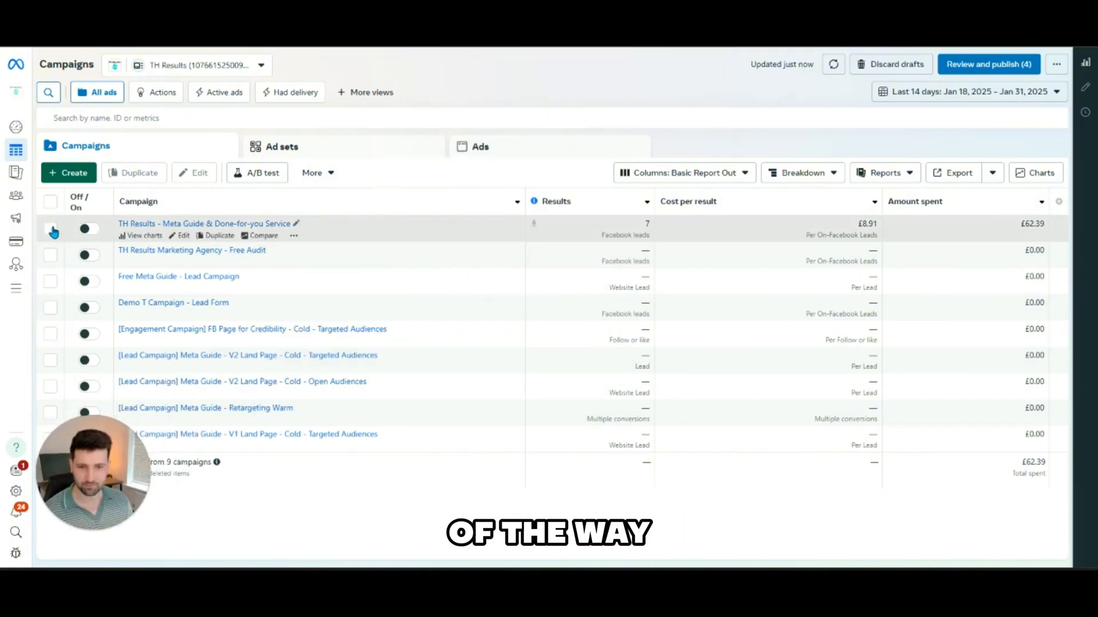
Select the TH Results - Meta Guide & Done-for-you Service campaign and list its ad.
left_click(50, 229)
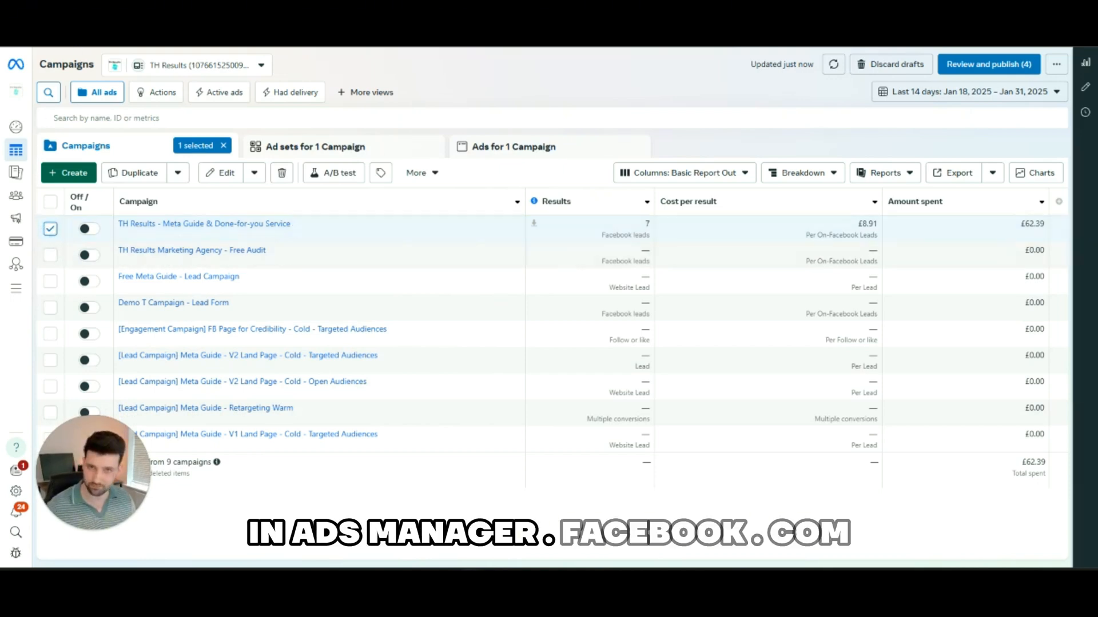
mouse_move(497, 150)
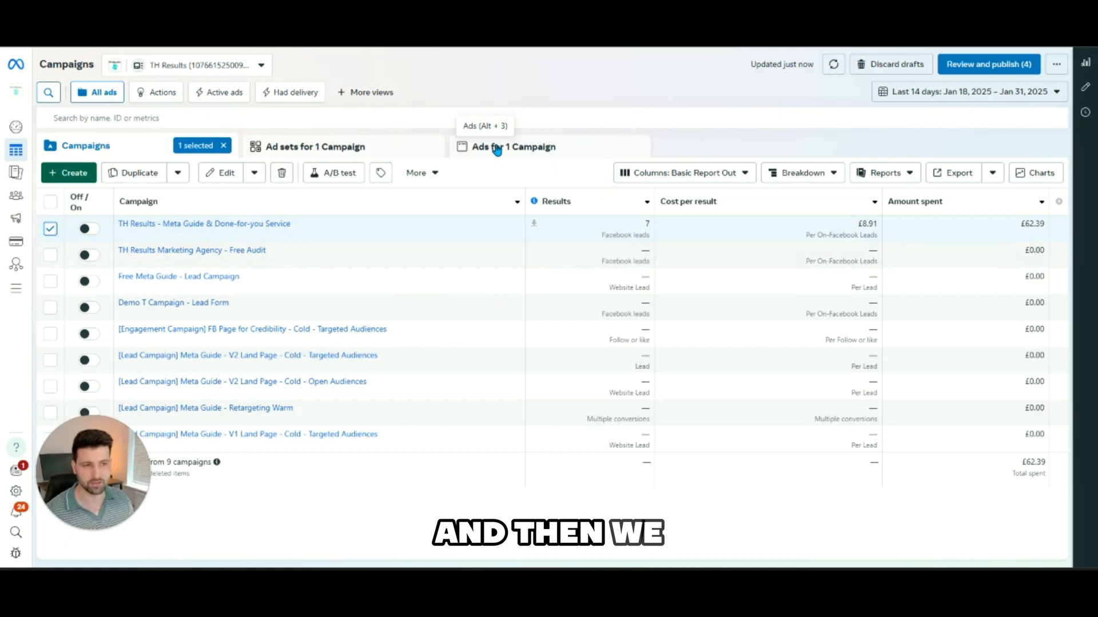
left_click(513, 146)
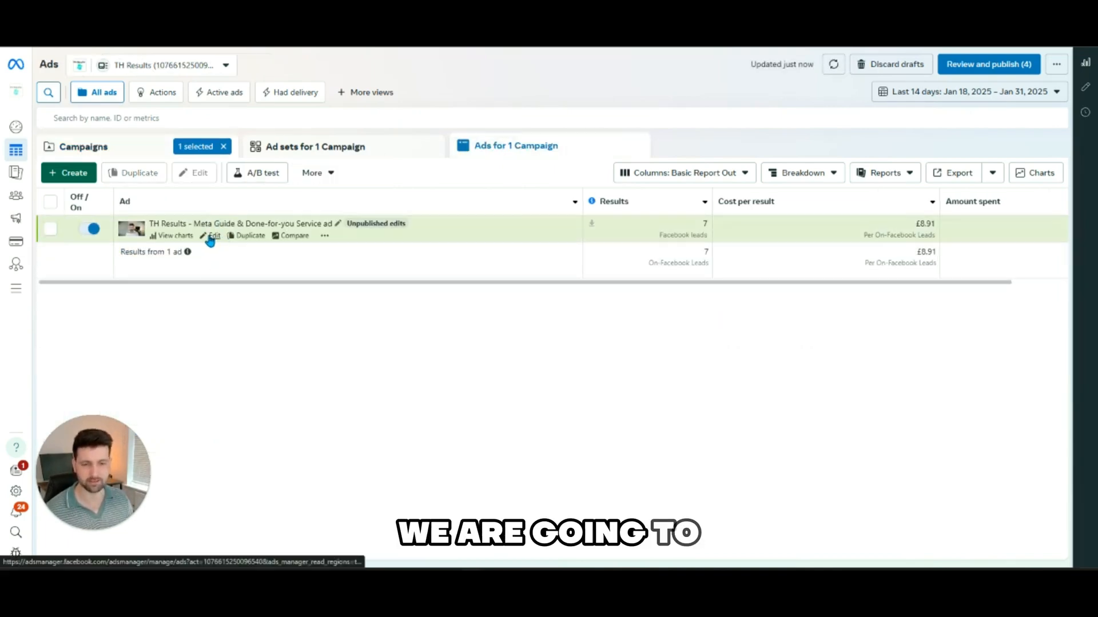
Edit the campaign's ad to open its lead form at the Ending step.
left_click(213, 236)
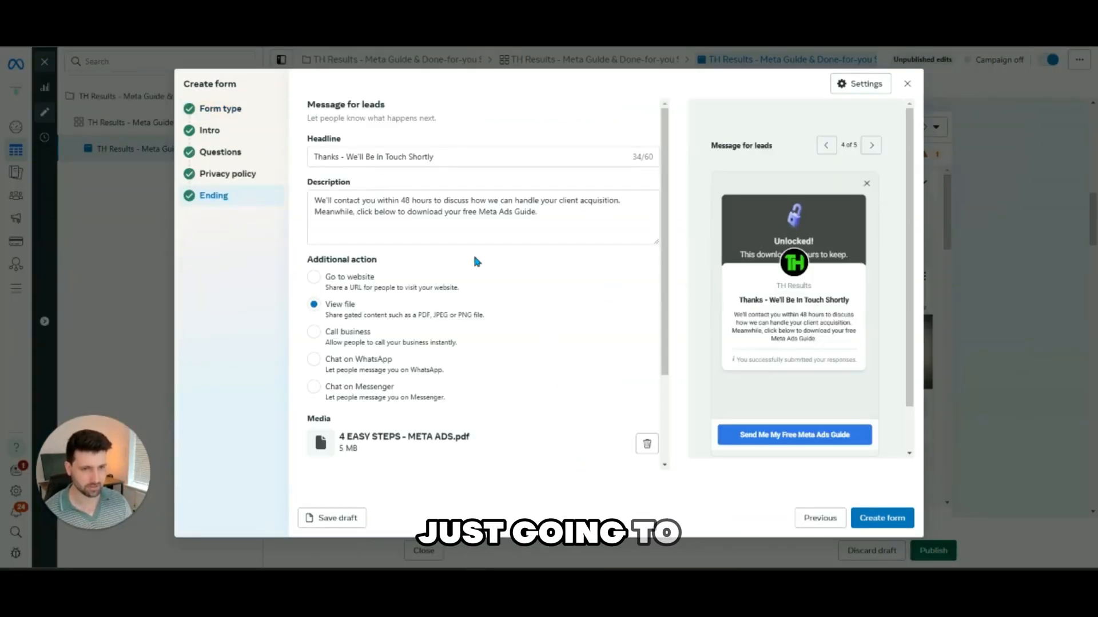
Add an optional Phone number contact field to the form's questions, then advance to Privacy policy.
left_click(219, 152)
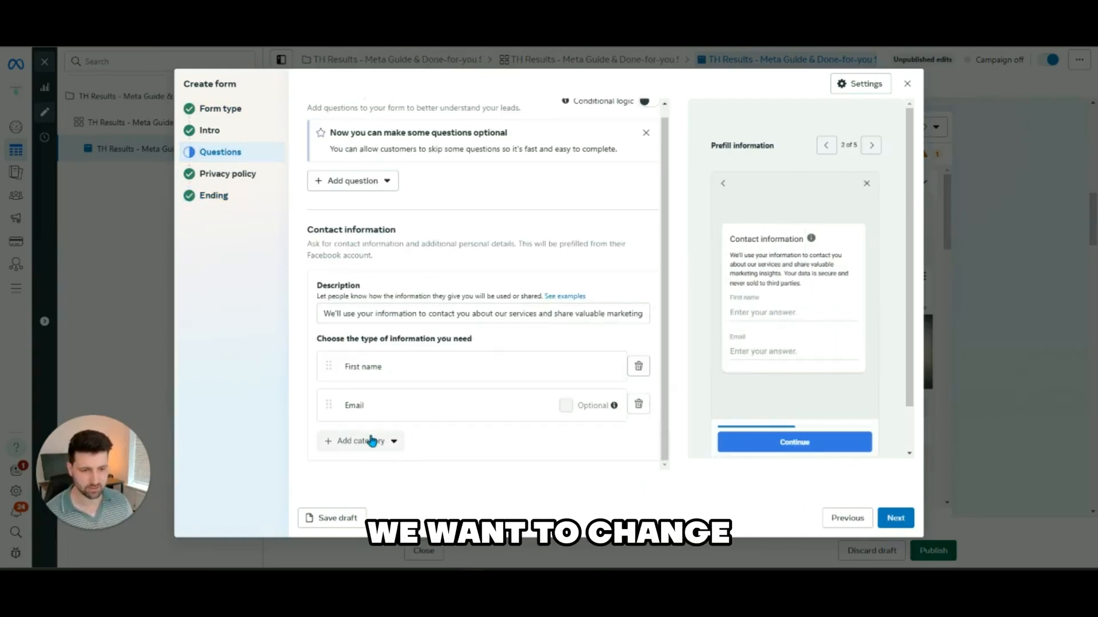
left_click(360, 442)
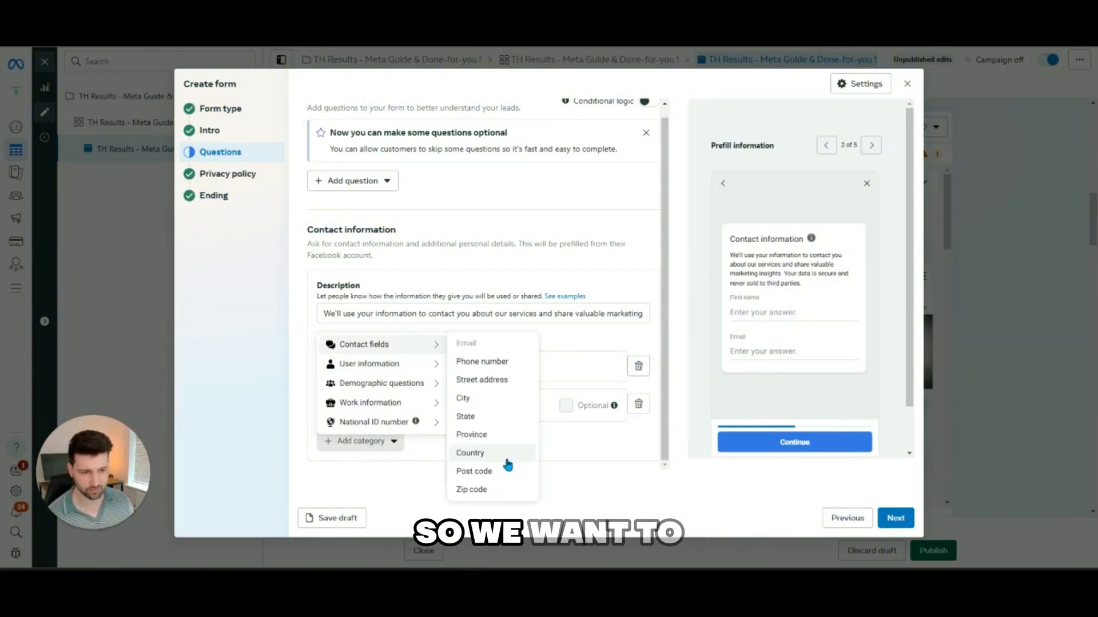
left_click(481, 361)
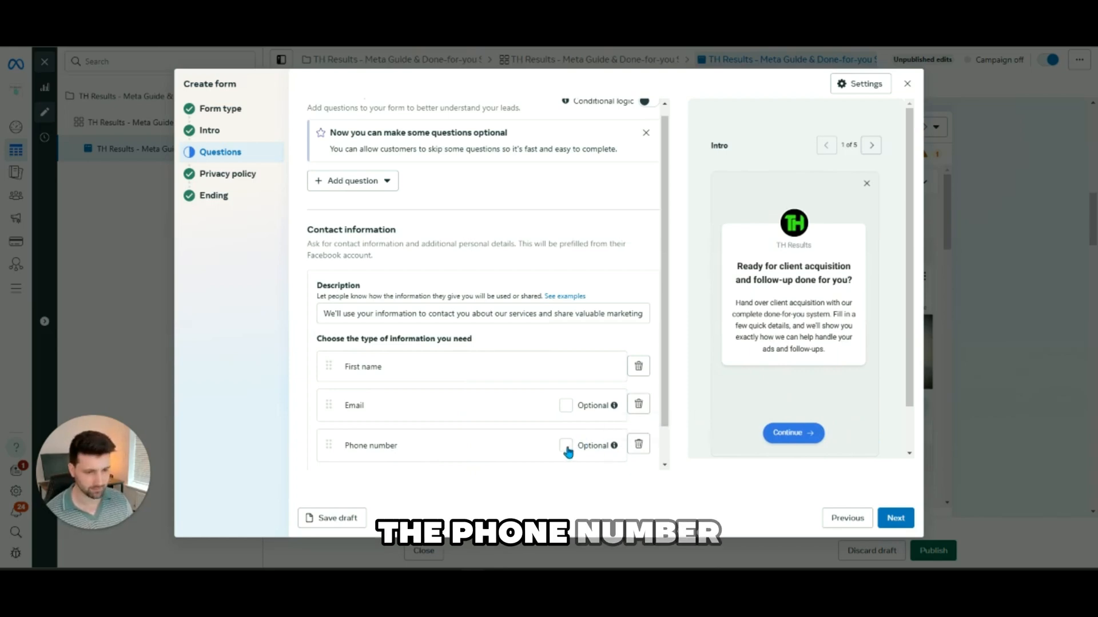
left_click(565, 445)
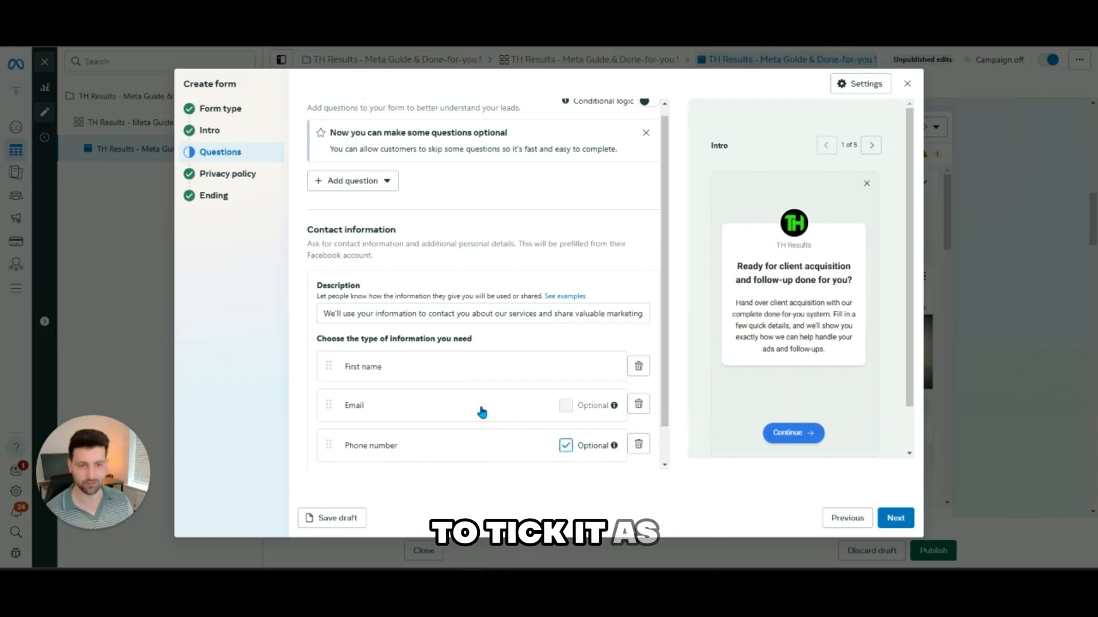
left_click(896, 518)
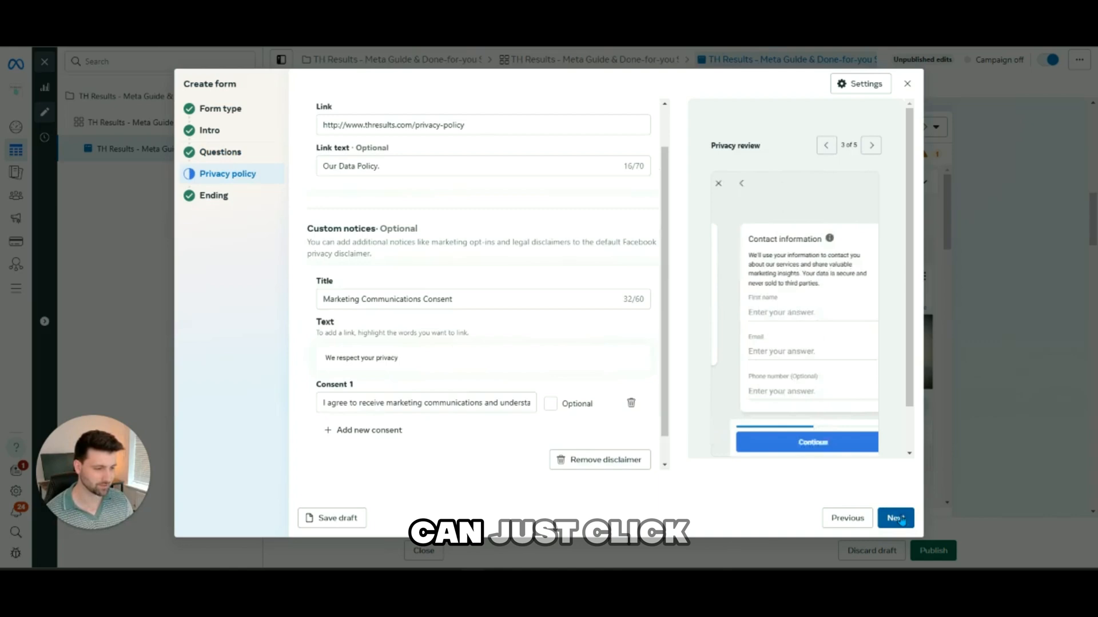